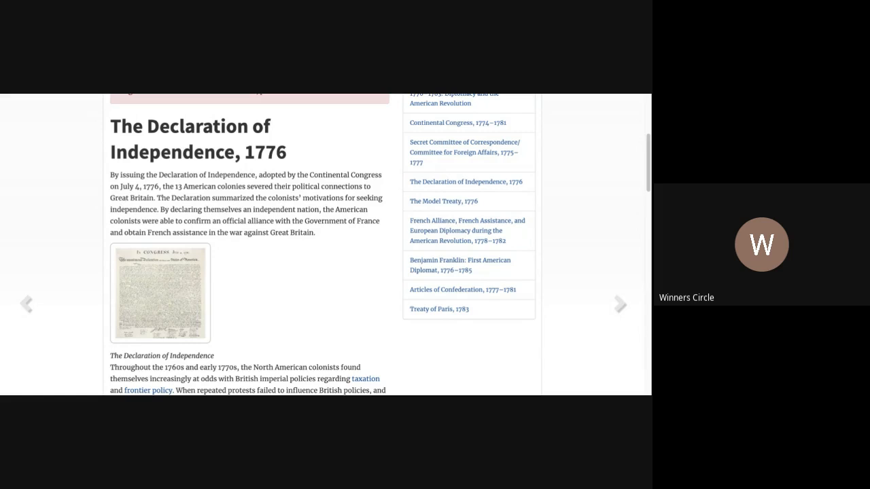
pyautogui.moveTo(634, 123)
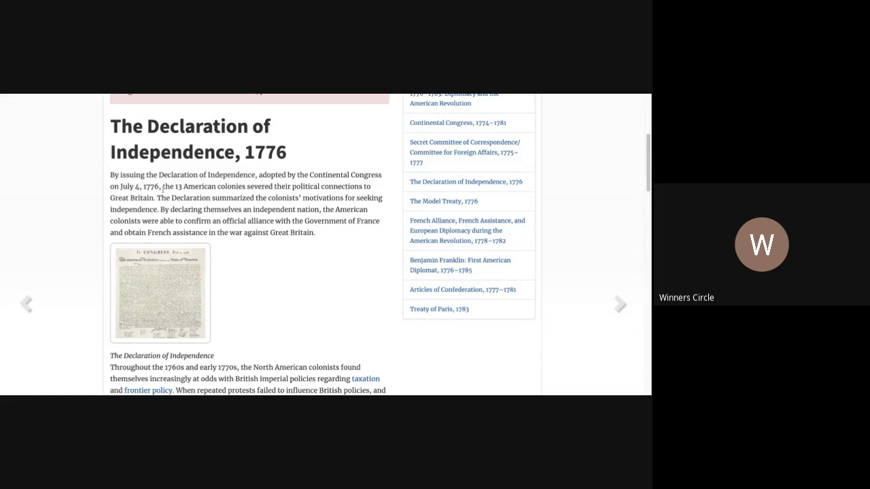
pyautogui.moveTo(269, 195)
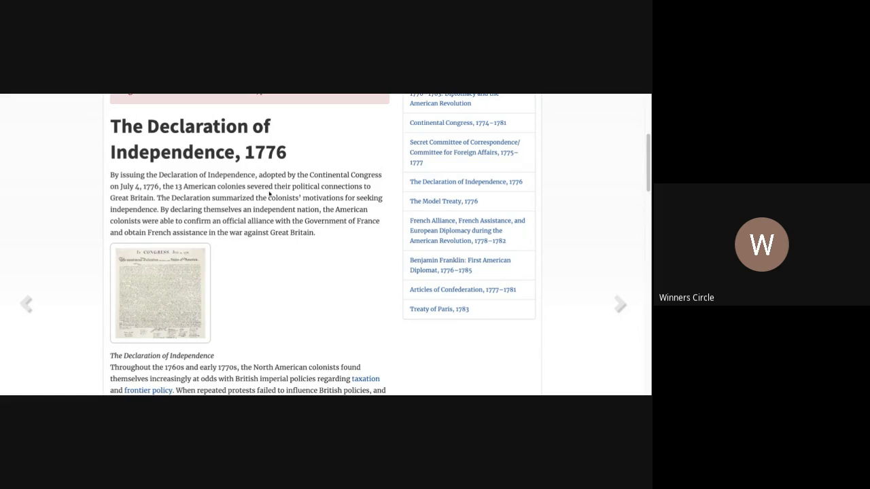
pyautogui.moveTo(313, 189)
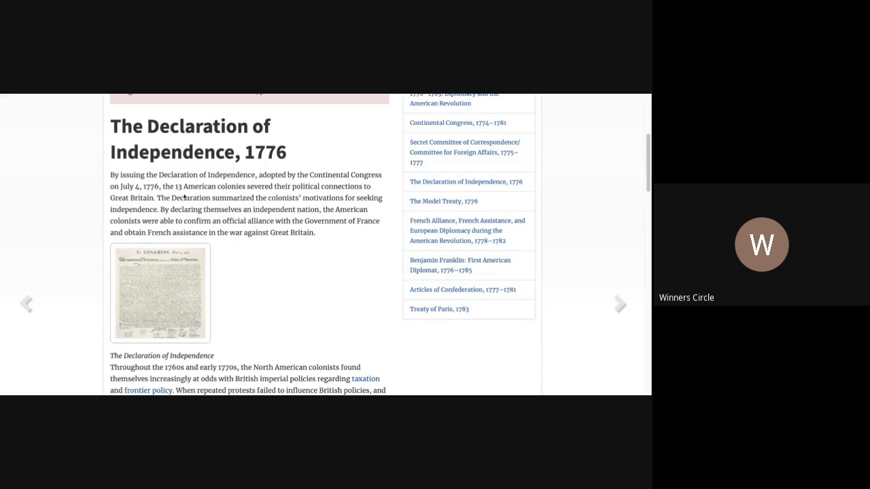
pyautogui.moveTo(266, 205)
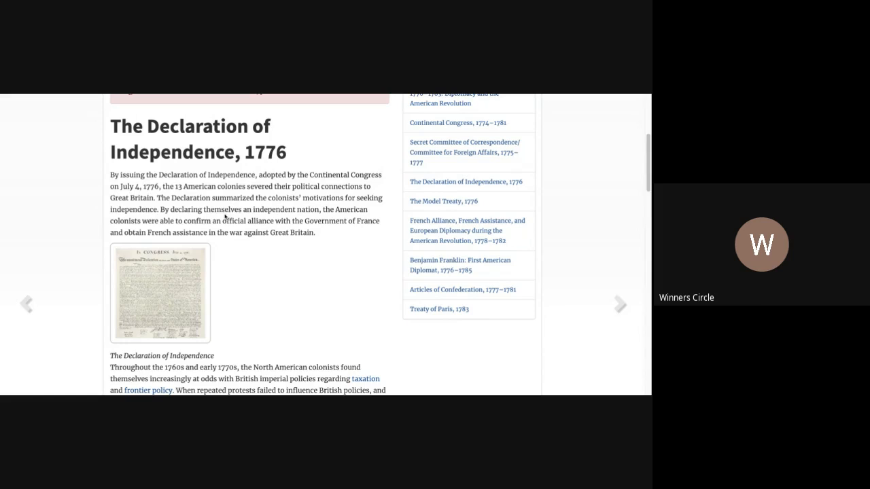
pyautogui.moveTo(204, 213)
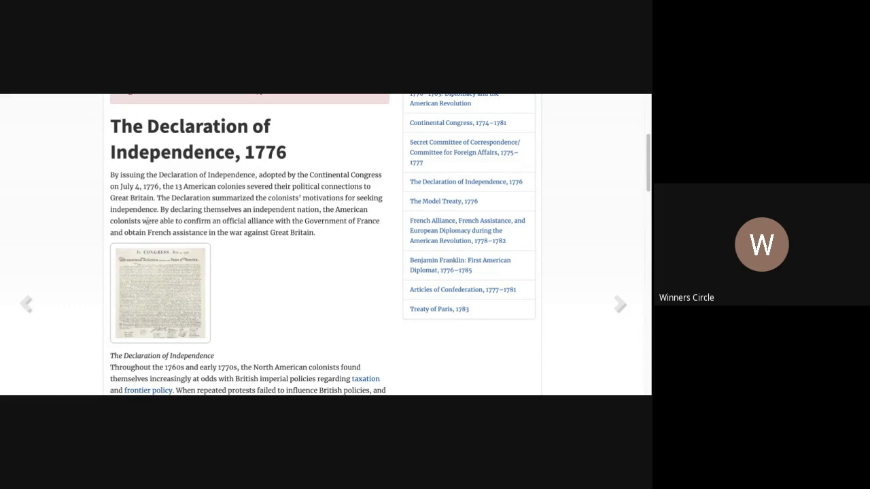
pyautogui.moveTo(220, 230)
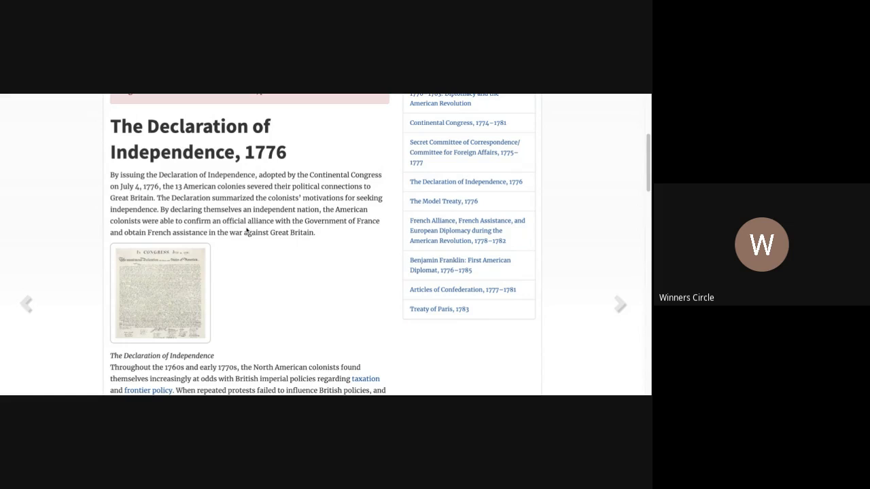
pyautogui.moveTo(353, 224)
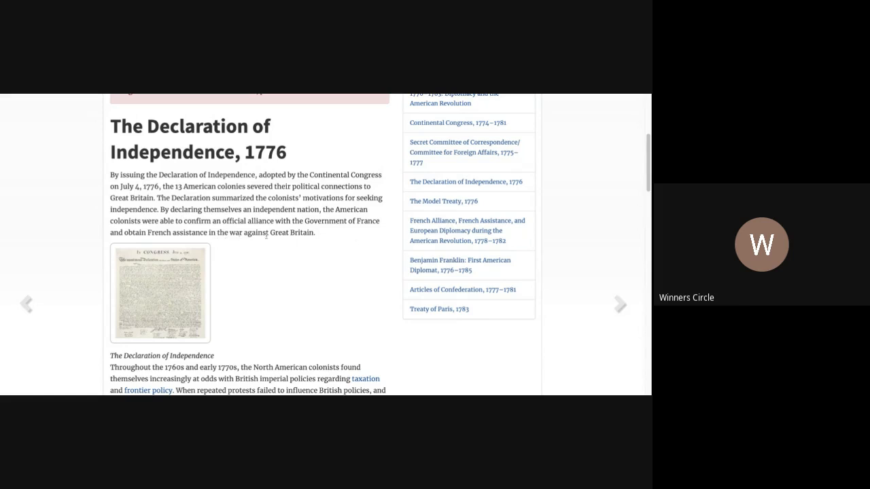
pyautogui.moveTo(323, 242)
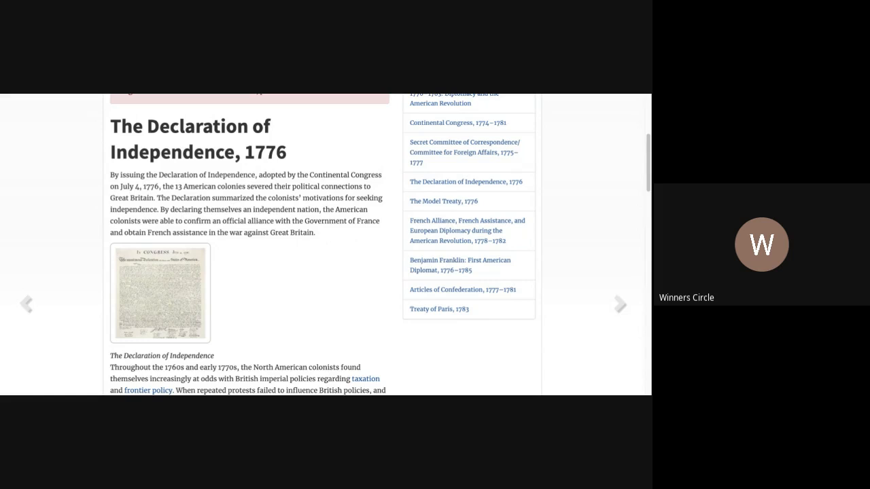
pyautogui.moveTo(551, 185)
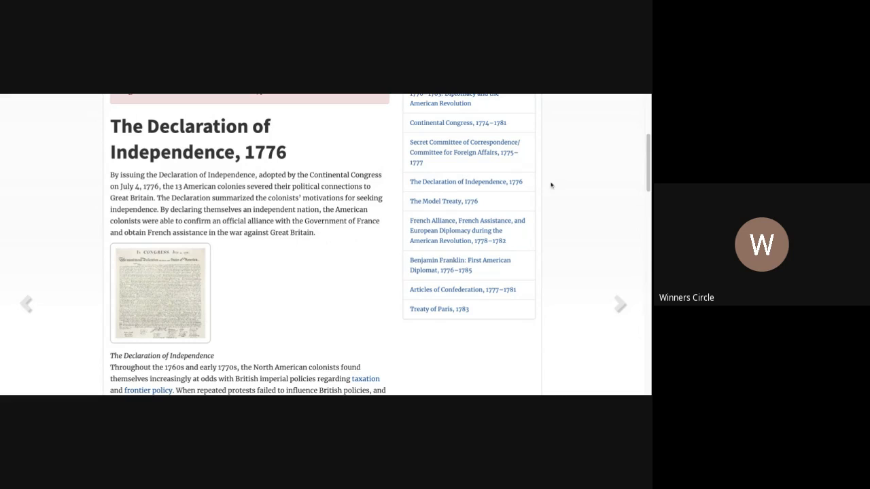
# Scroll the article down to the body paragraphs covering the 1760s through winter 1775–1776
pyautogui.scroll(-3)
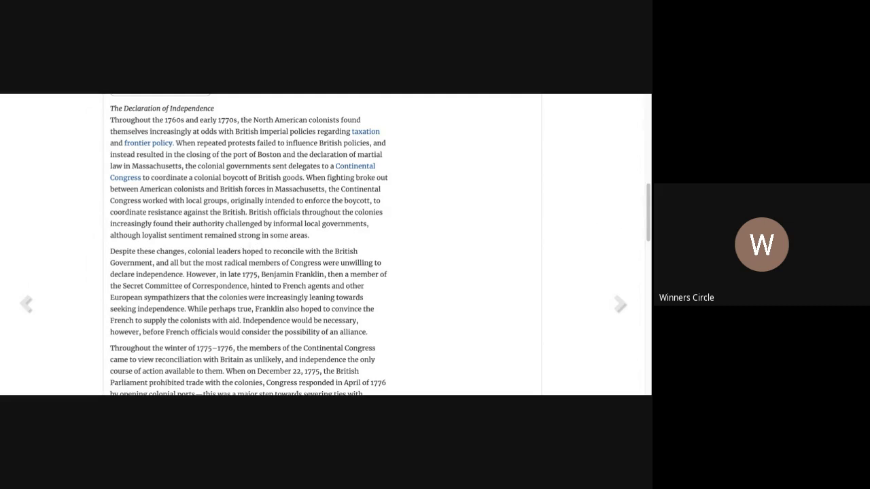
pyautogui.scroll(-3)
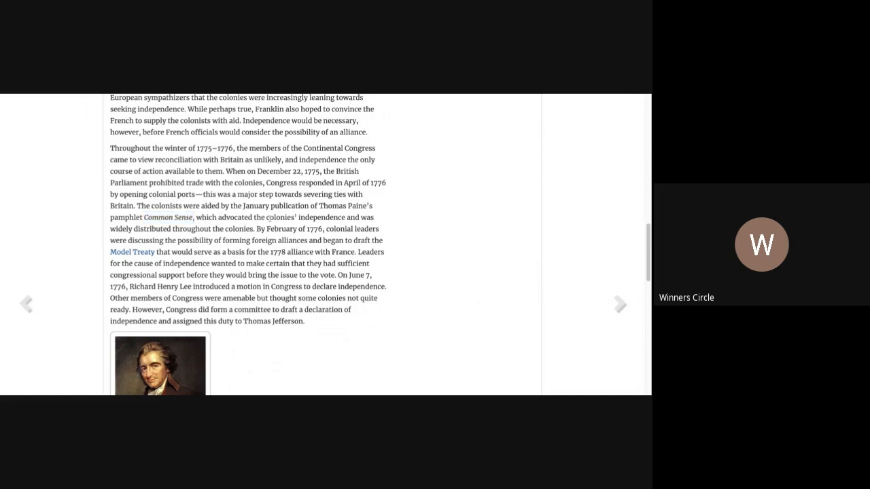
pyautogui.moveTo(305, 238)
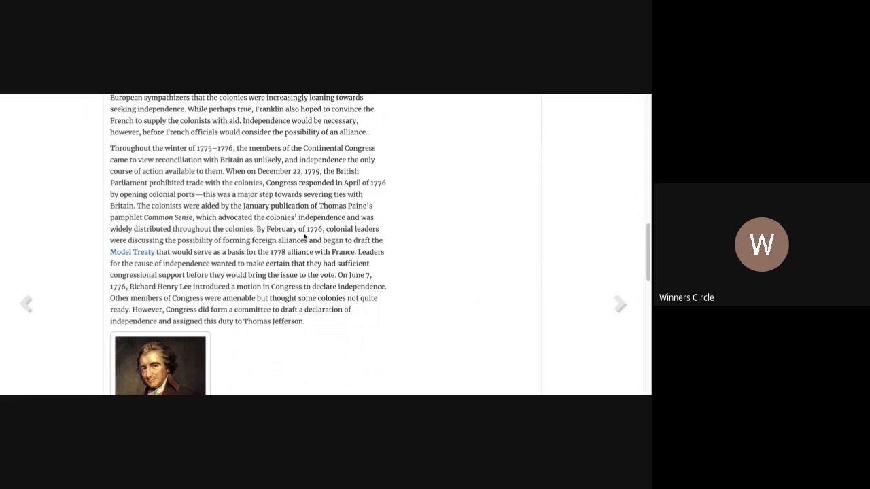
pyautogui.moveTo(332, 236)
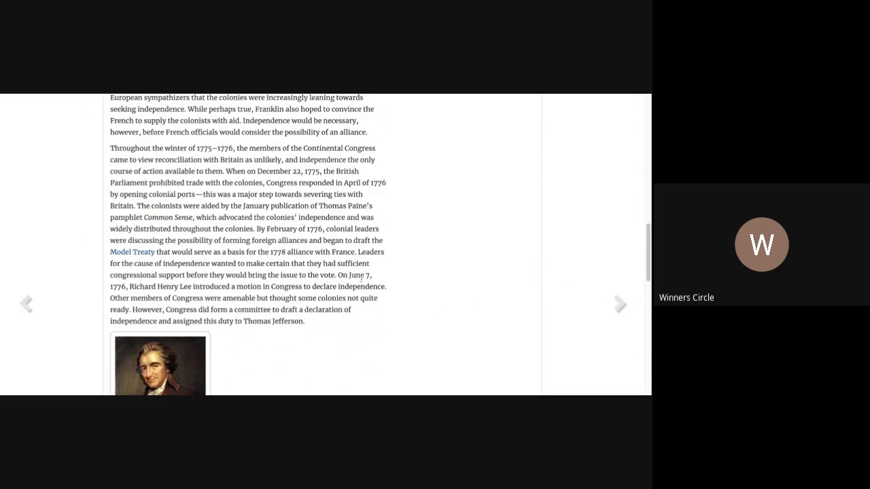
pyautogui.moveTo(148, 296)
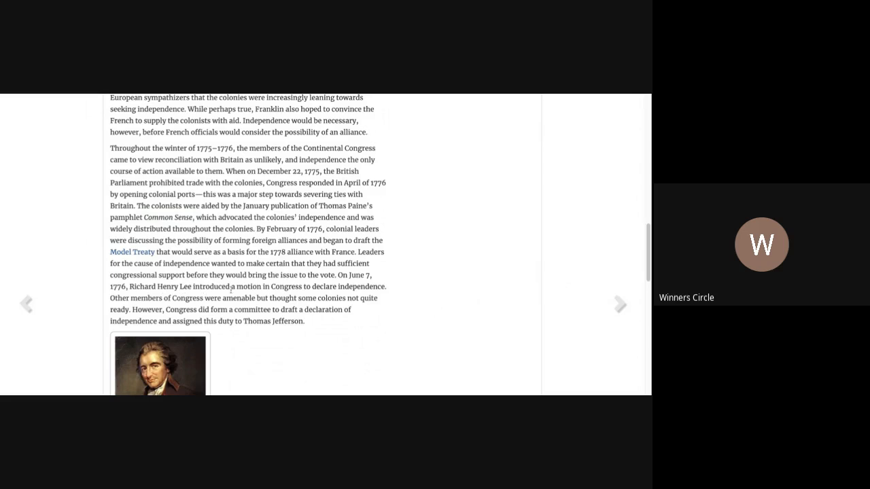
pyautogui.moveTo(300, 288)
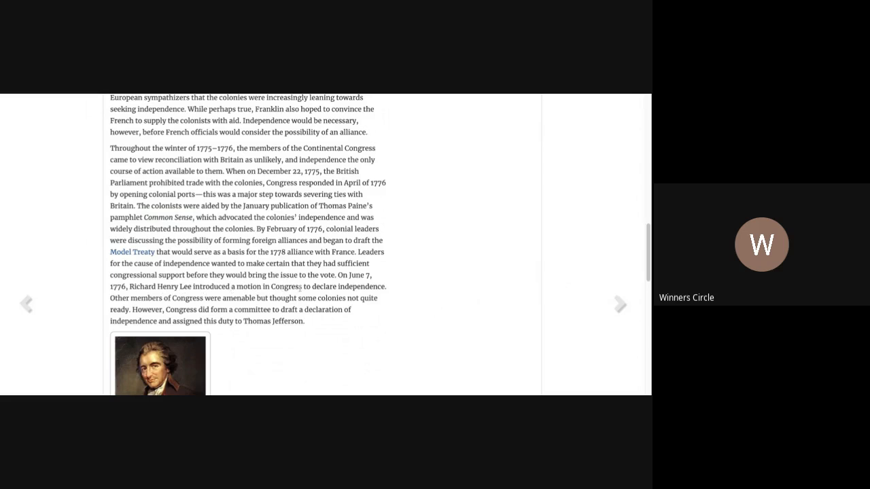
# Select 'motion in Congress' and scroll down to the Thomas Paine portrait and Declaration adoption
pyautogui.doubleClick(284, 286)
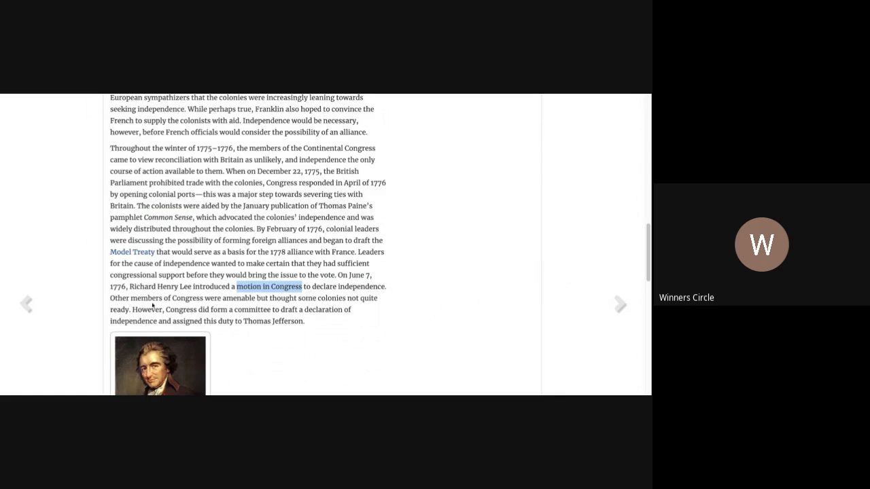
pyautogui.moveTo(245, 306)
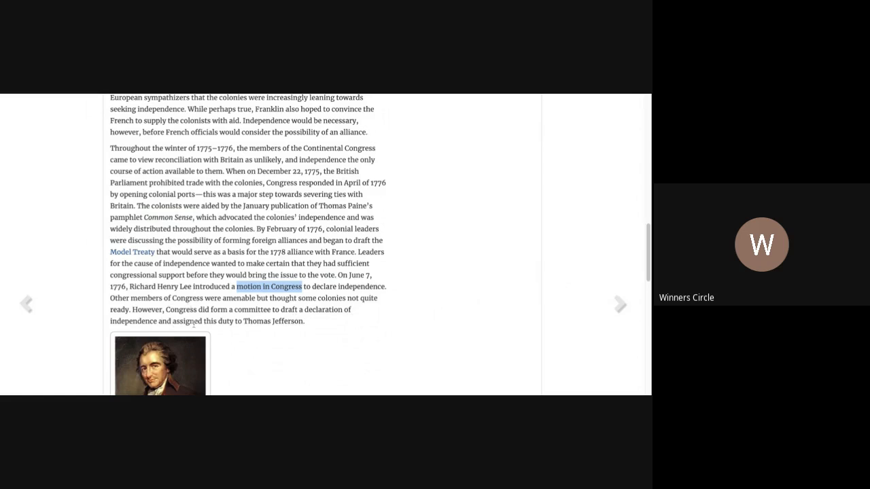
pyautogui.moveTo(279, 331)
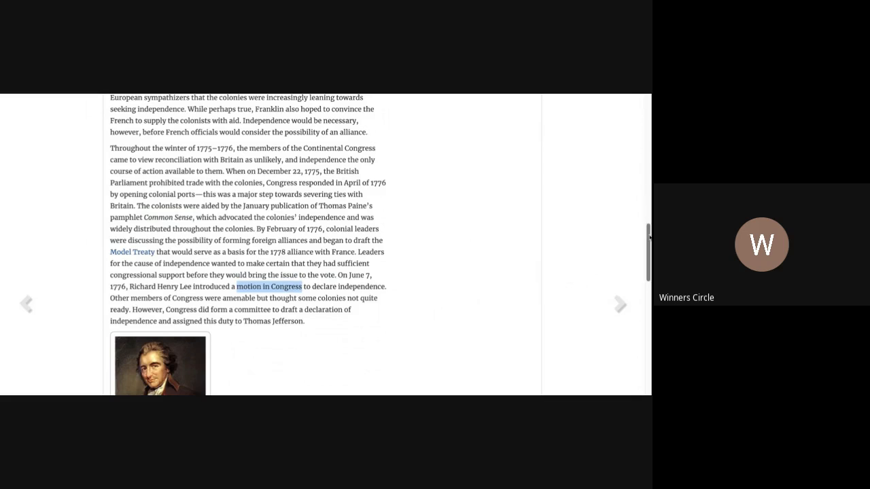
pyautogui.scroll(-3)
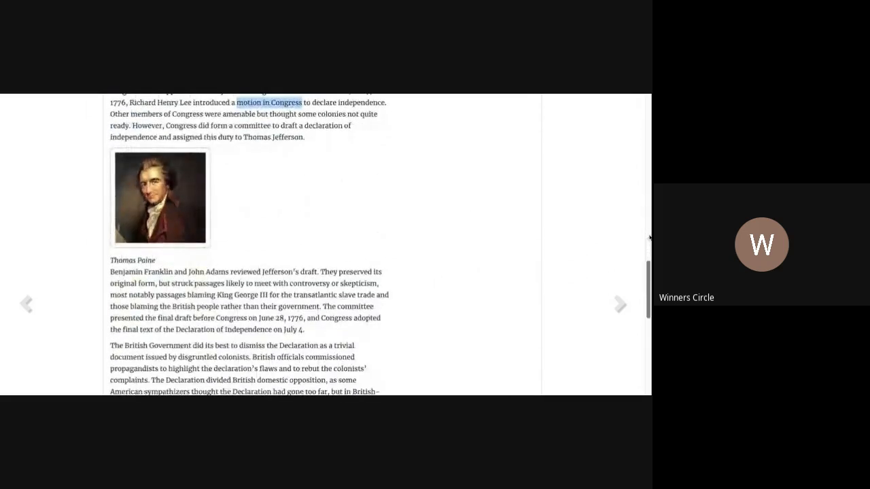
pyautogui.scroll(-3)
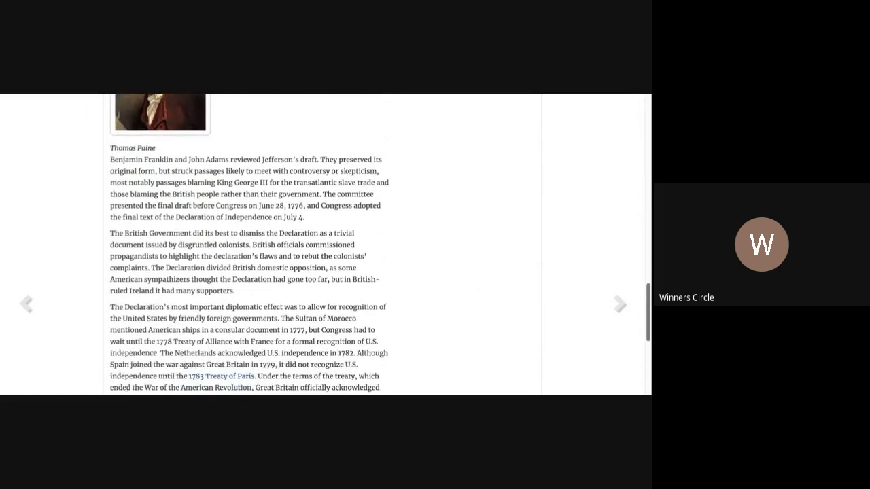
pyautogui.scroll(-3)
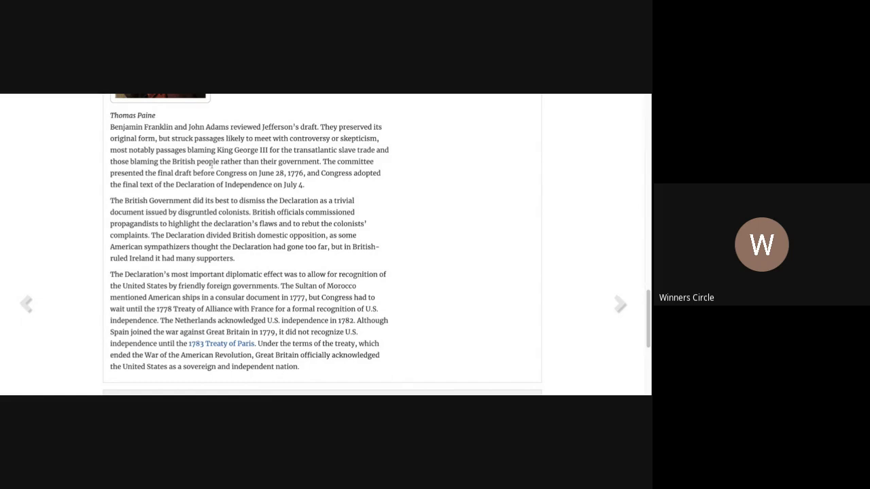
pyautogui.moveTo(326, 170)
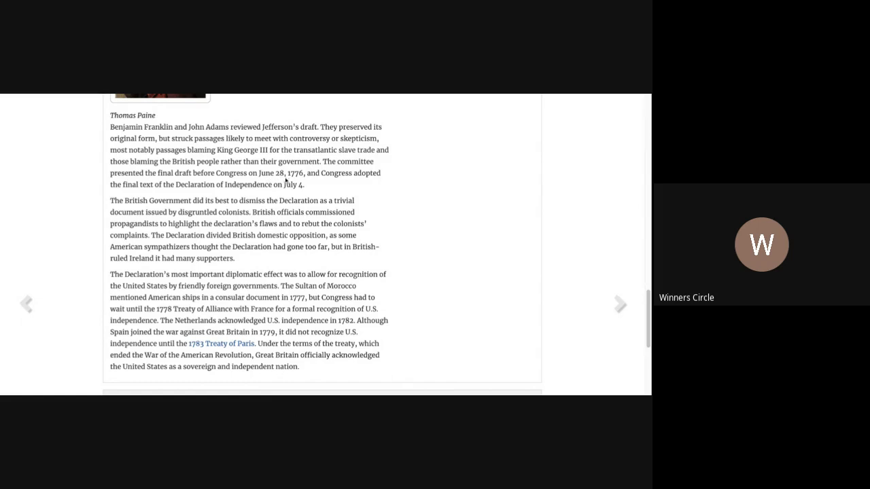
pyautogui.moveTo(352, 183)
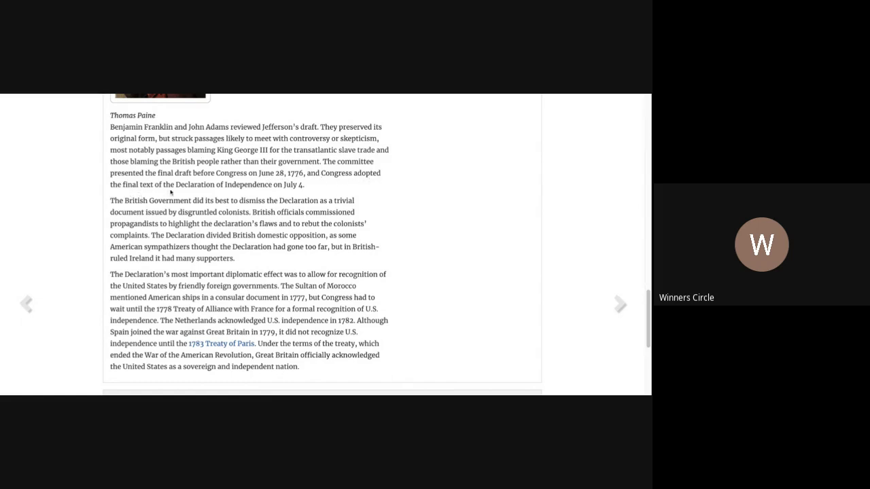
pyautogui.moveTo(301, 188)
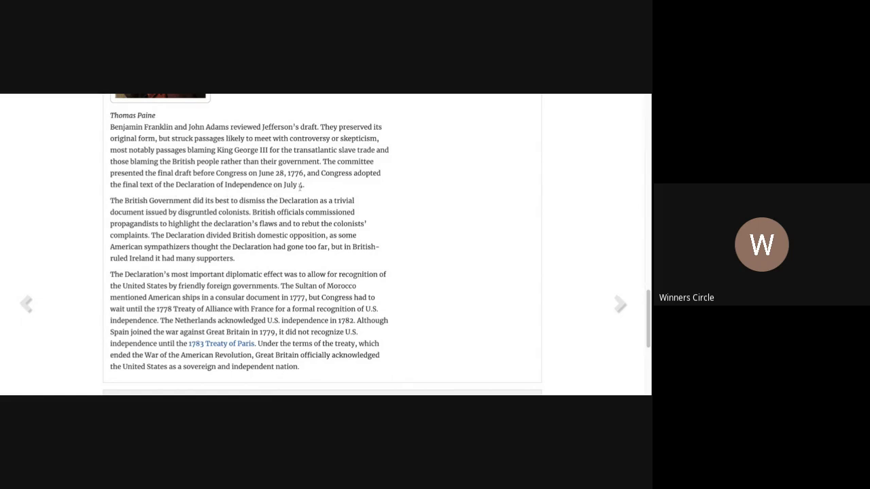
pyautogui.moveTo(311, 191)
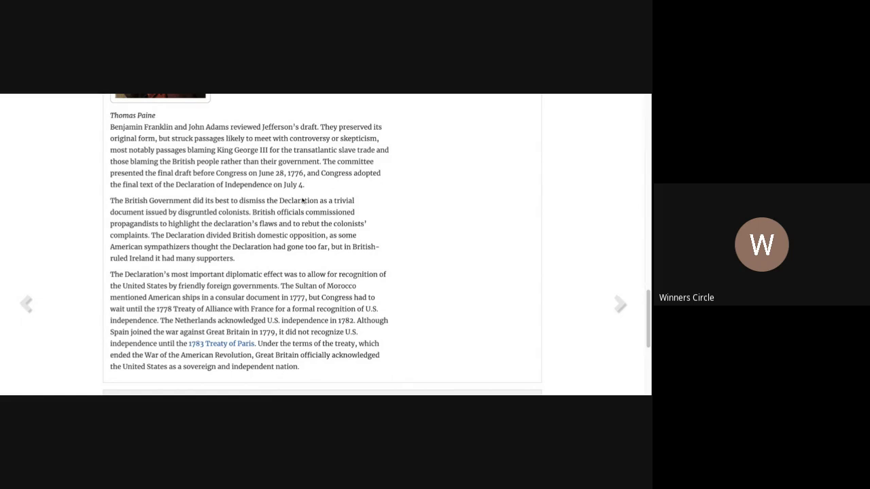
pyautogui.moveTo(313, 200)
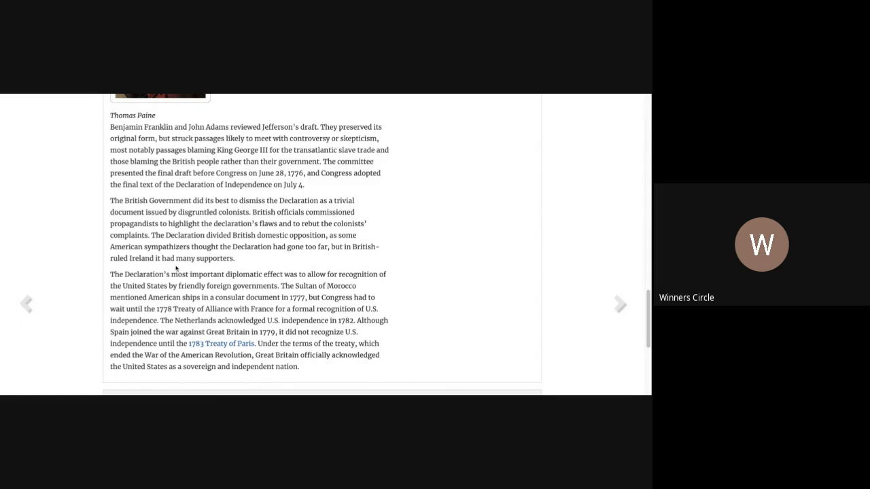
pyautogui.moveTo(283, 269)
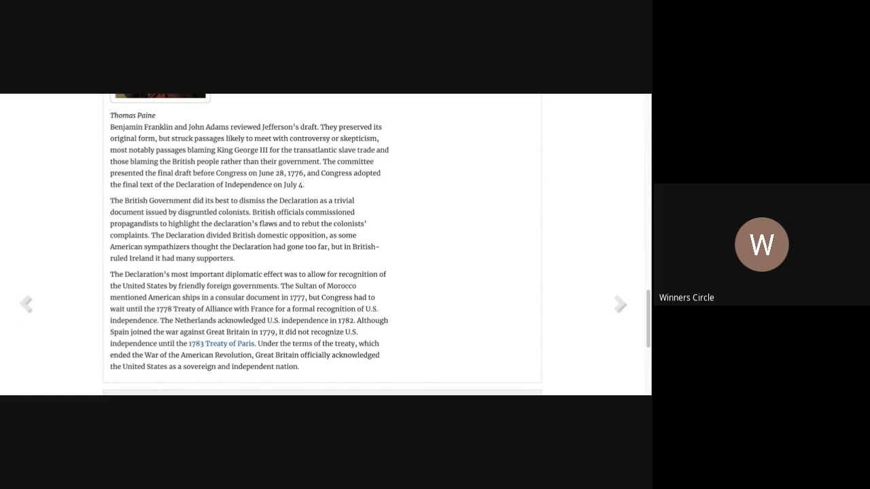
pyautogui.moveTo(334, 272)
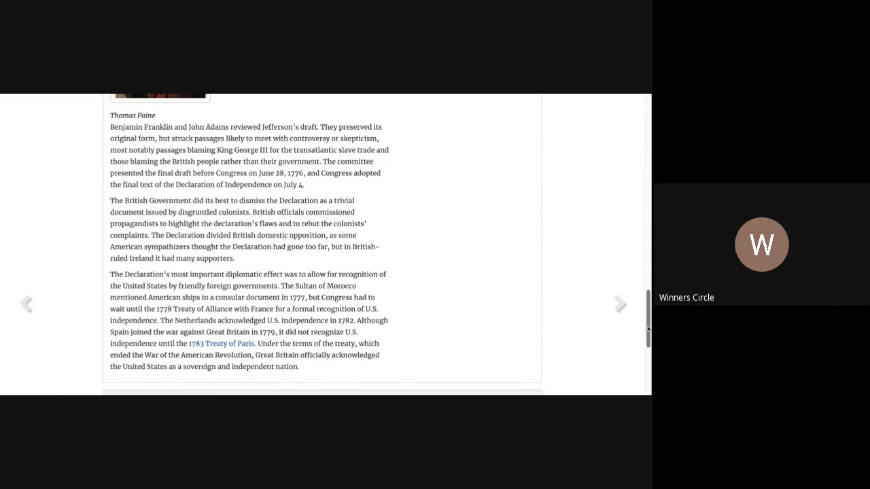
# Scroll down to the 1783 Treaty of Paris paragraph and the site footer links
pyautogui.scroll(-3)
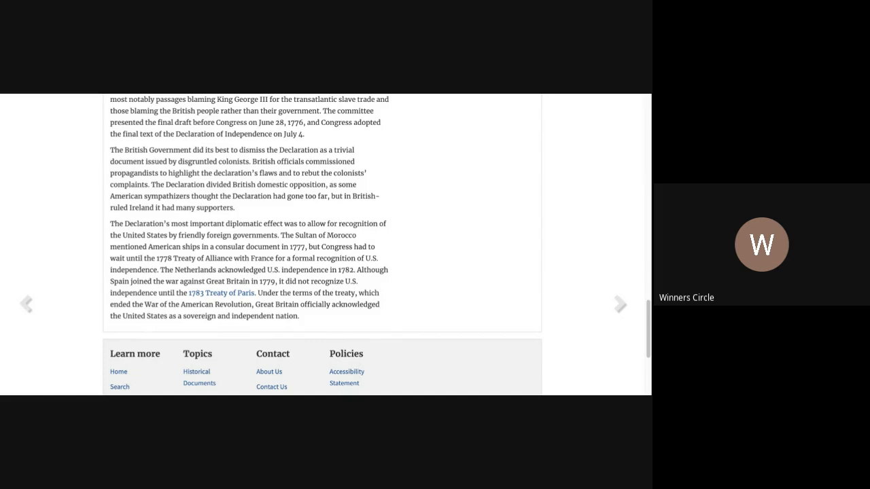
pyautogui.moveTo(164, 271)
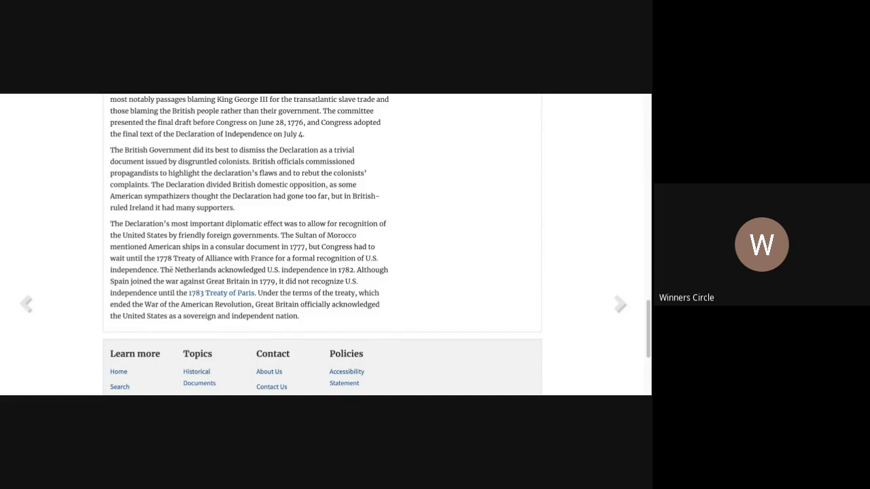
pyautogui.moveTo(287, 272)
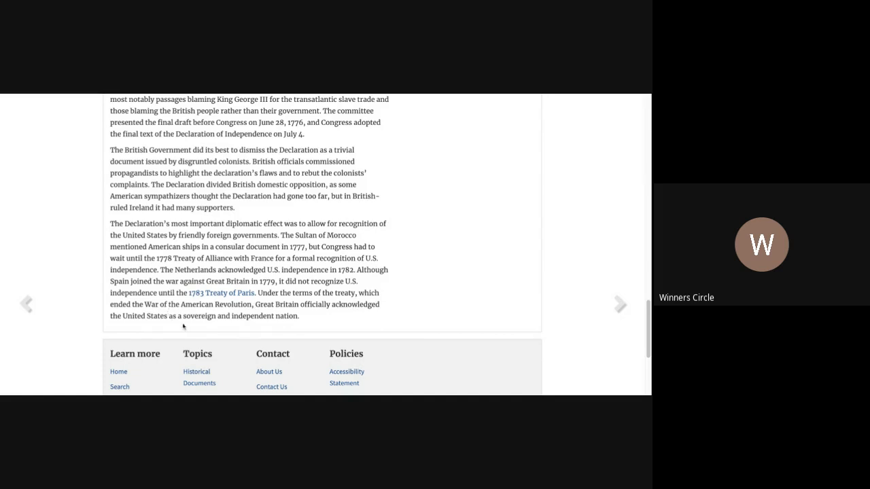
pyautogui.moveTo(465, 184)
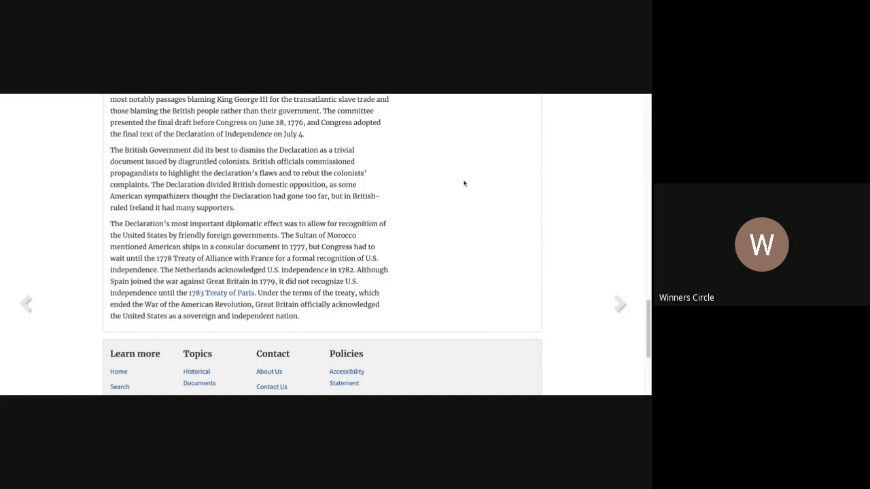